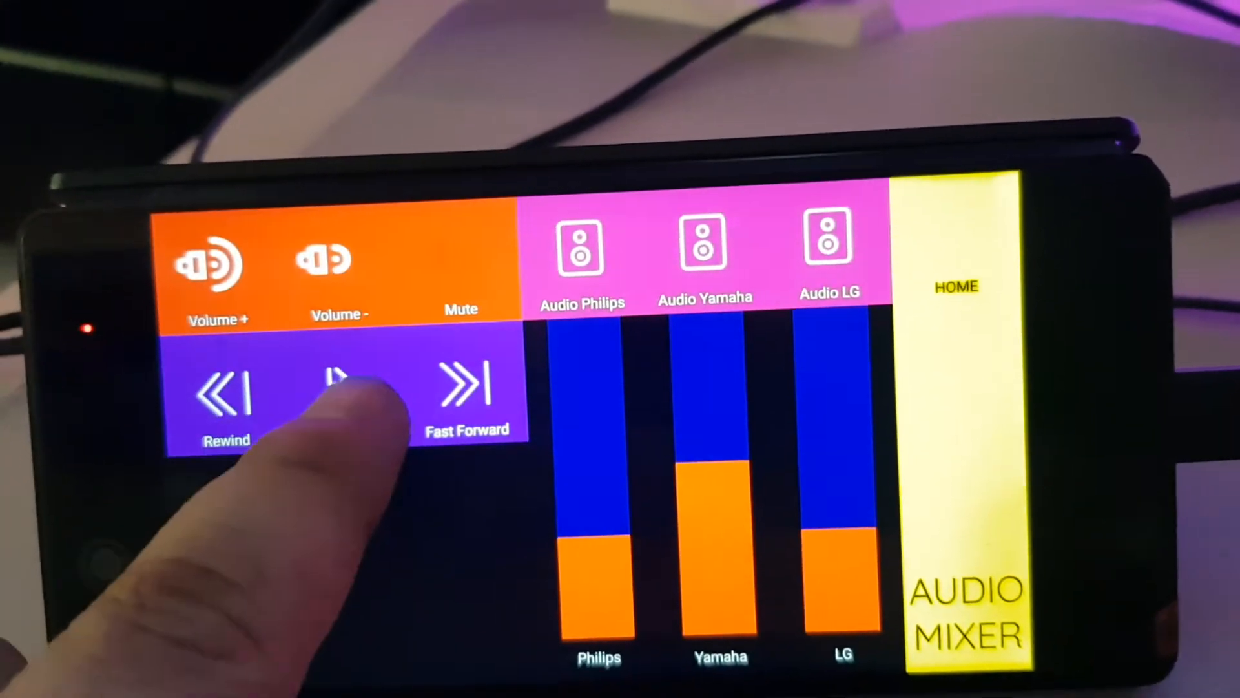
pyautogui.click(340, 393)
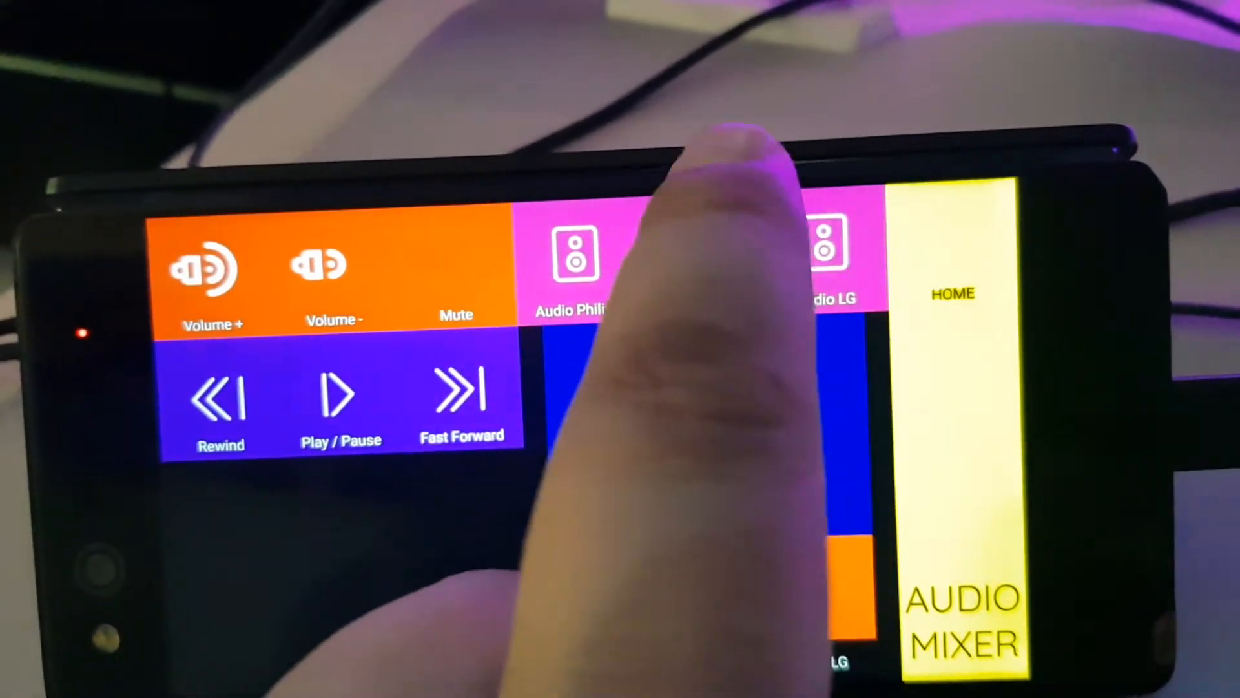